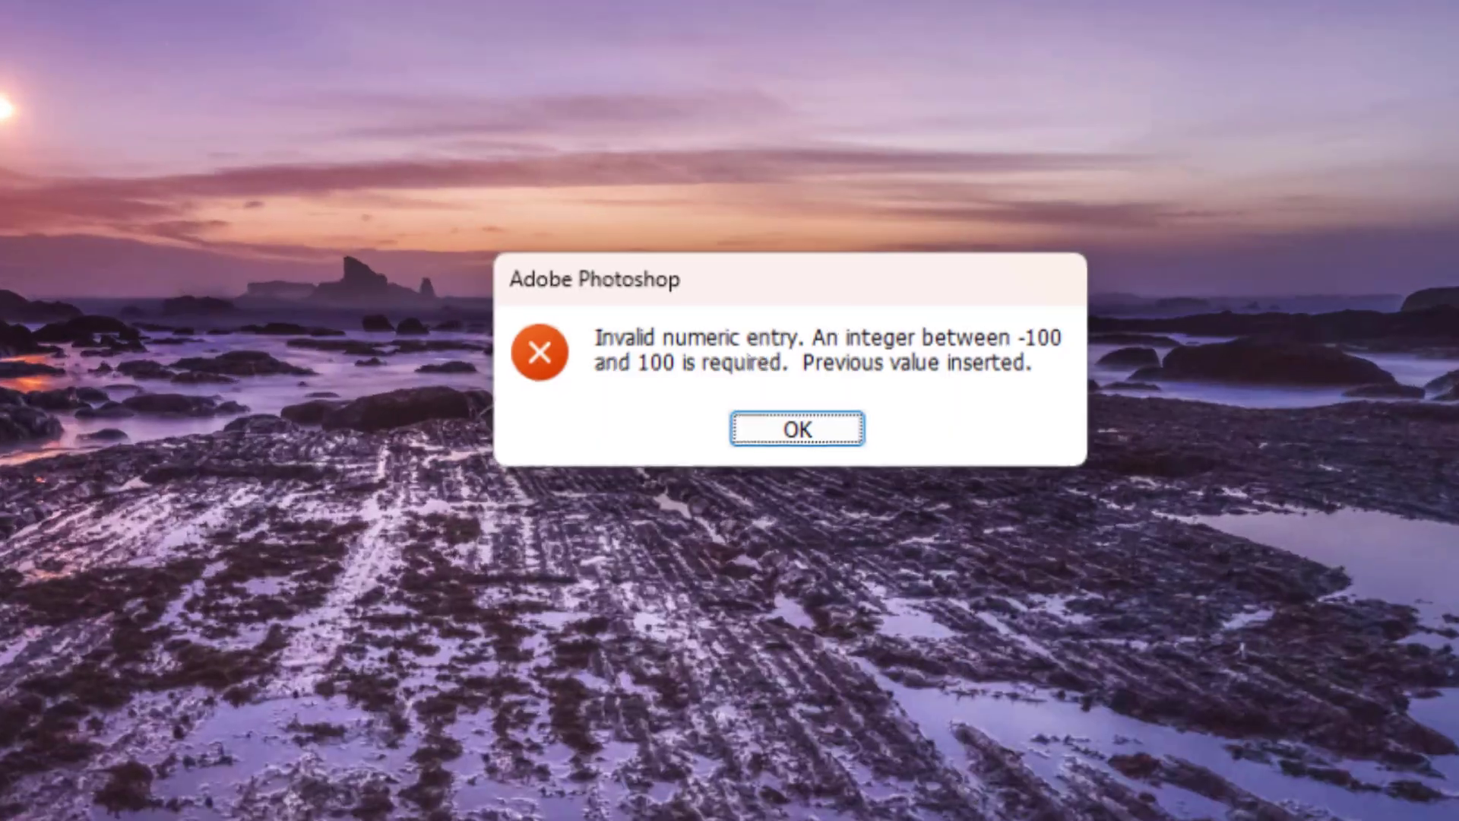
Step: Dismiss the 'Invalid numeric entry' alert to return to the seascape photo
click(798, 429)
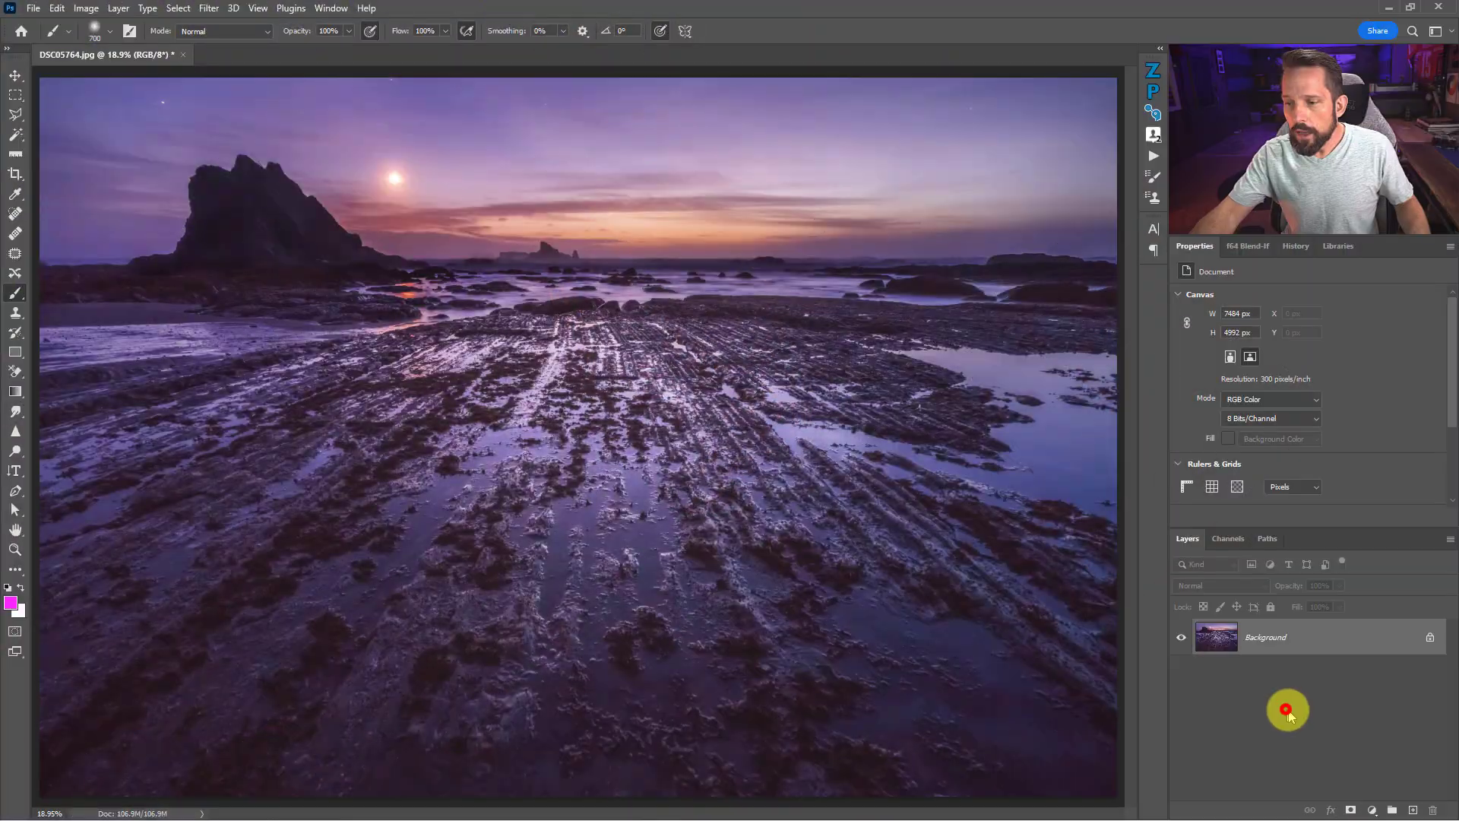
mouse_move(1386, 778)
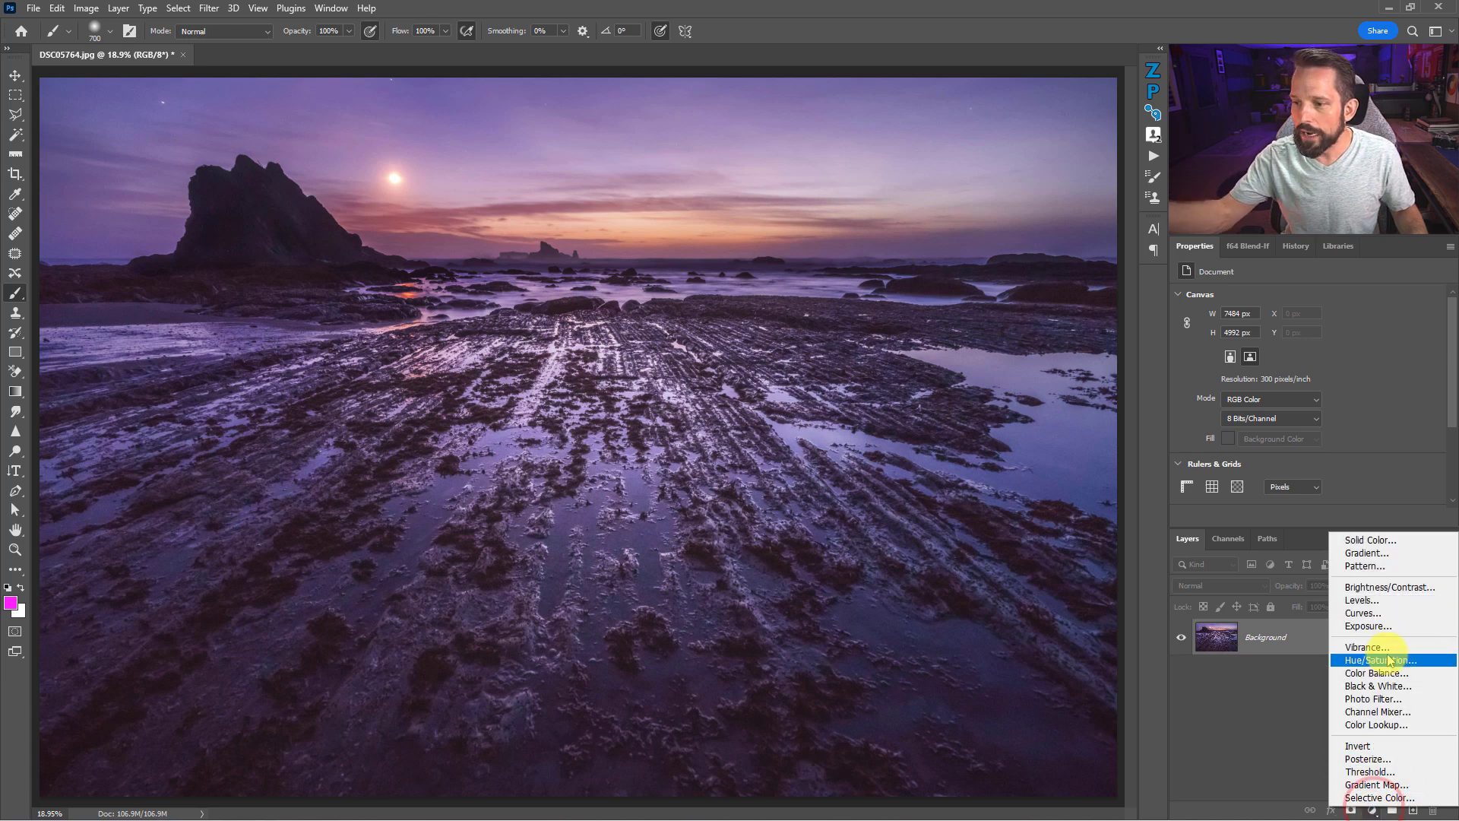
click(1366, 647)
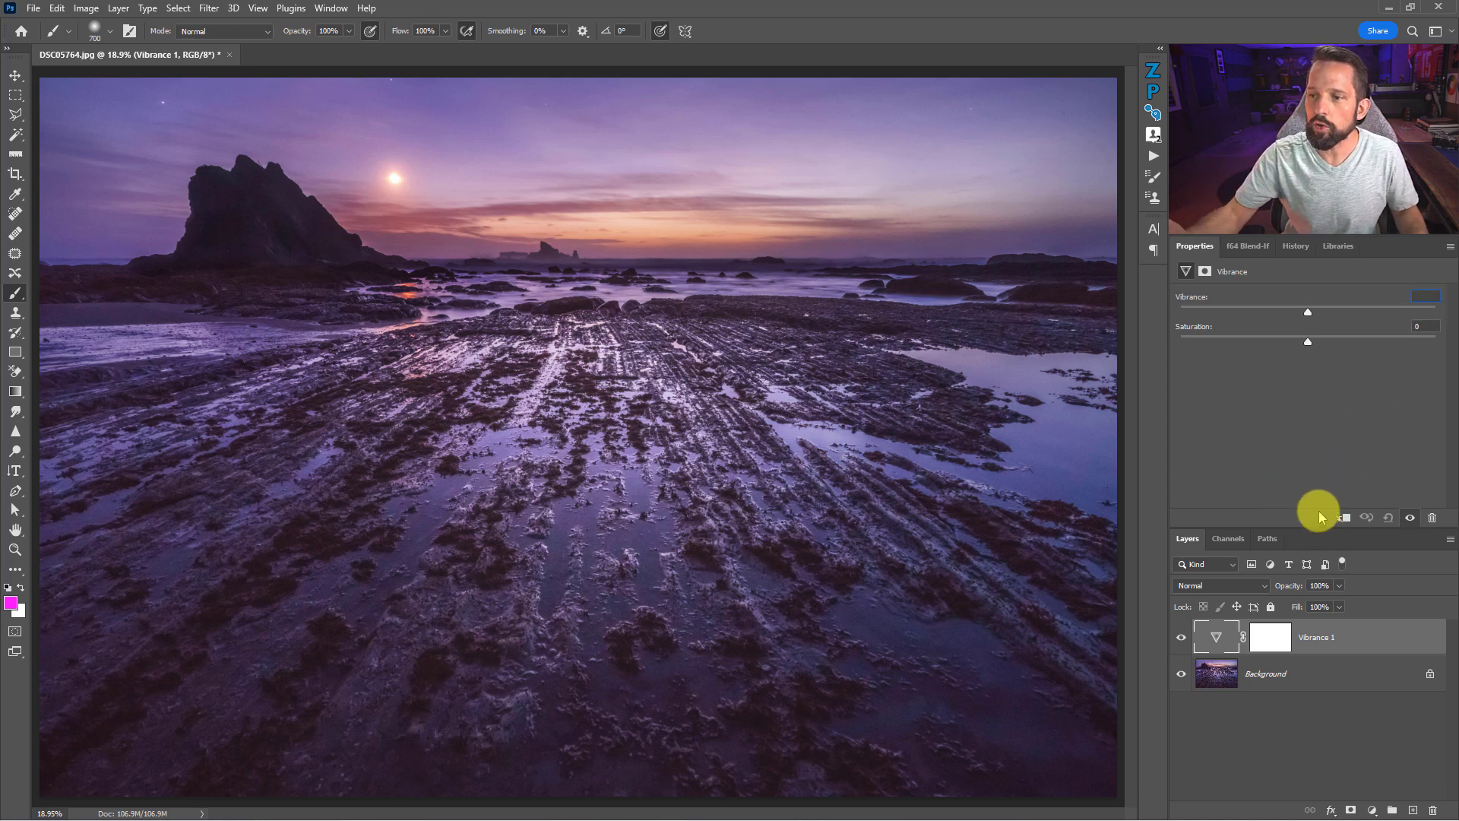
mouse_move(1416, 293)
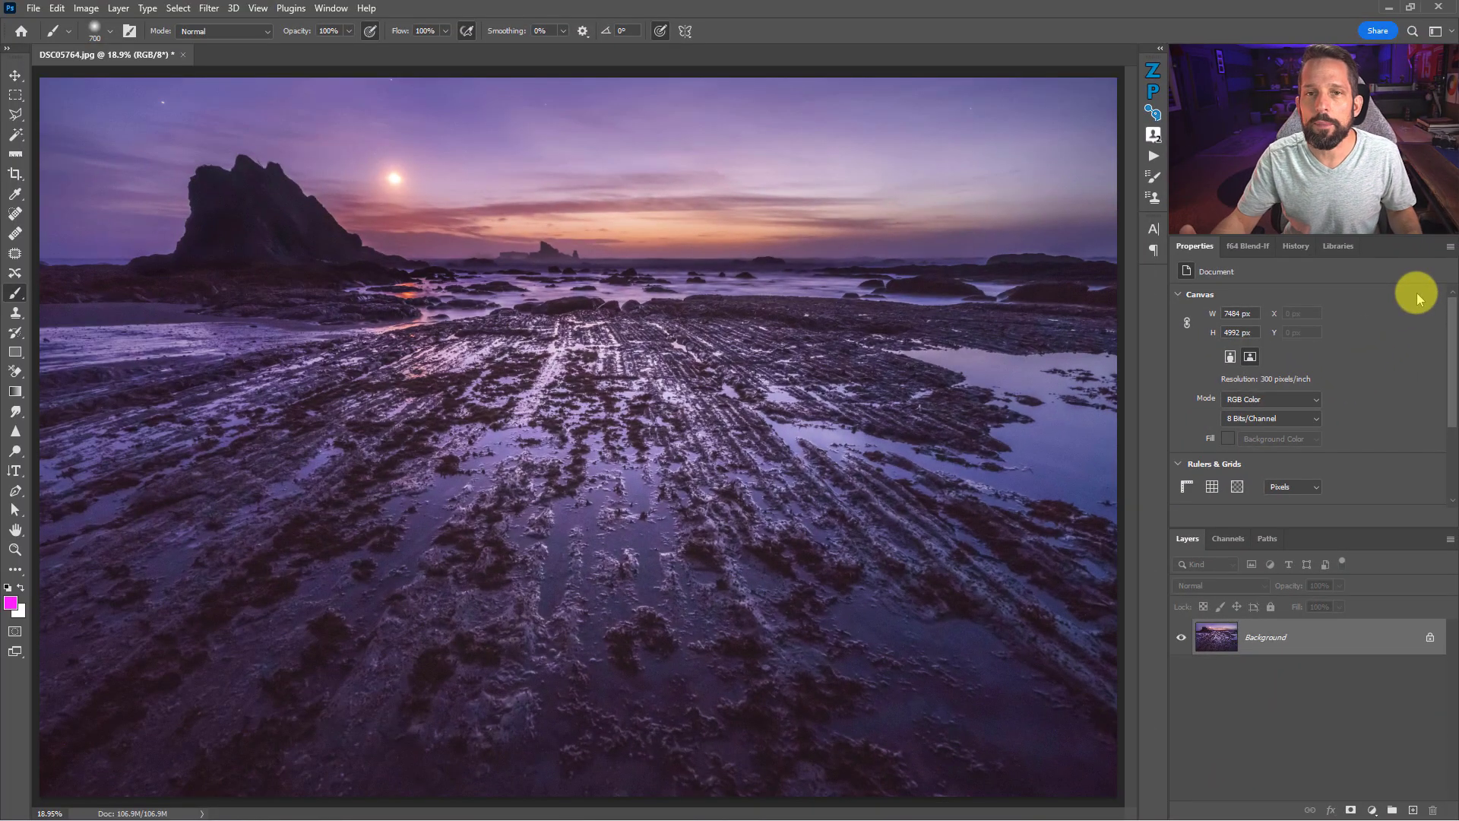
mouse_move(1373, 808)
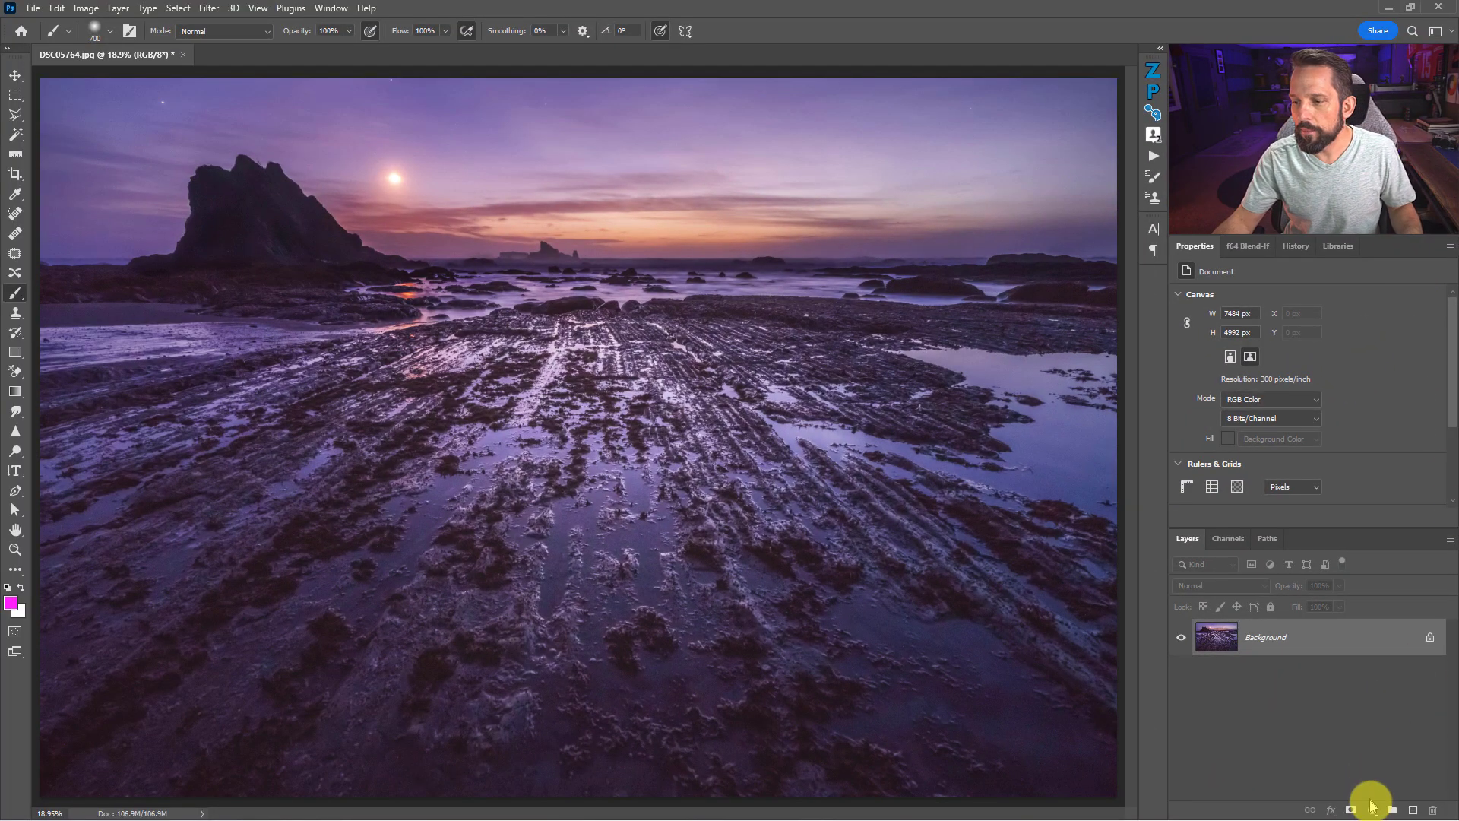
Step: Add a Vibrance adjustment layer and open the Properties panel options menu
click(1370, 810)
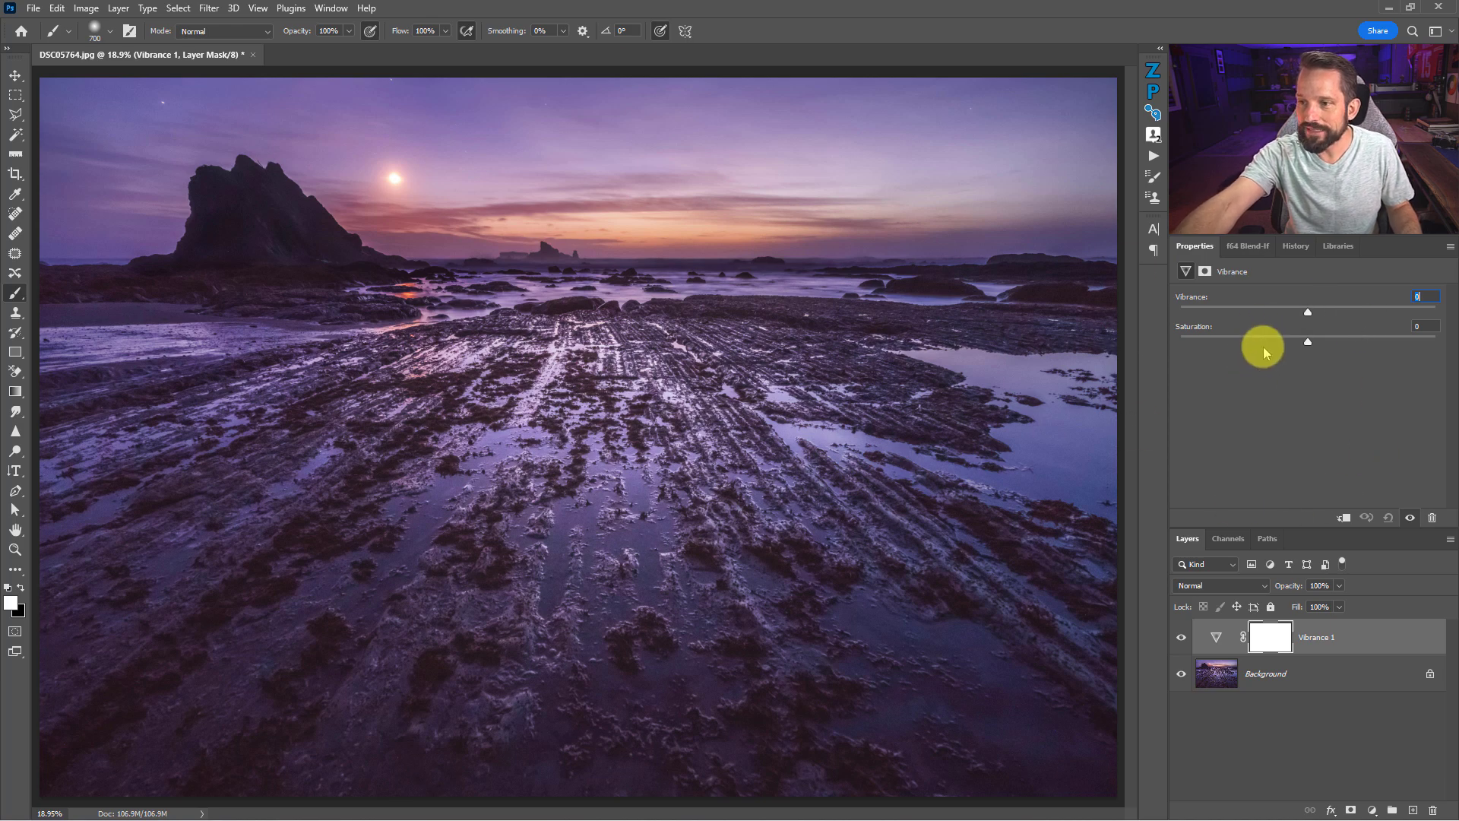
click(331, 9)
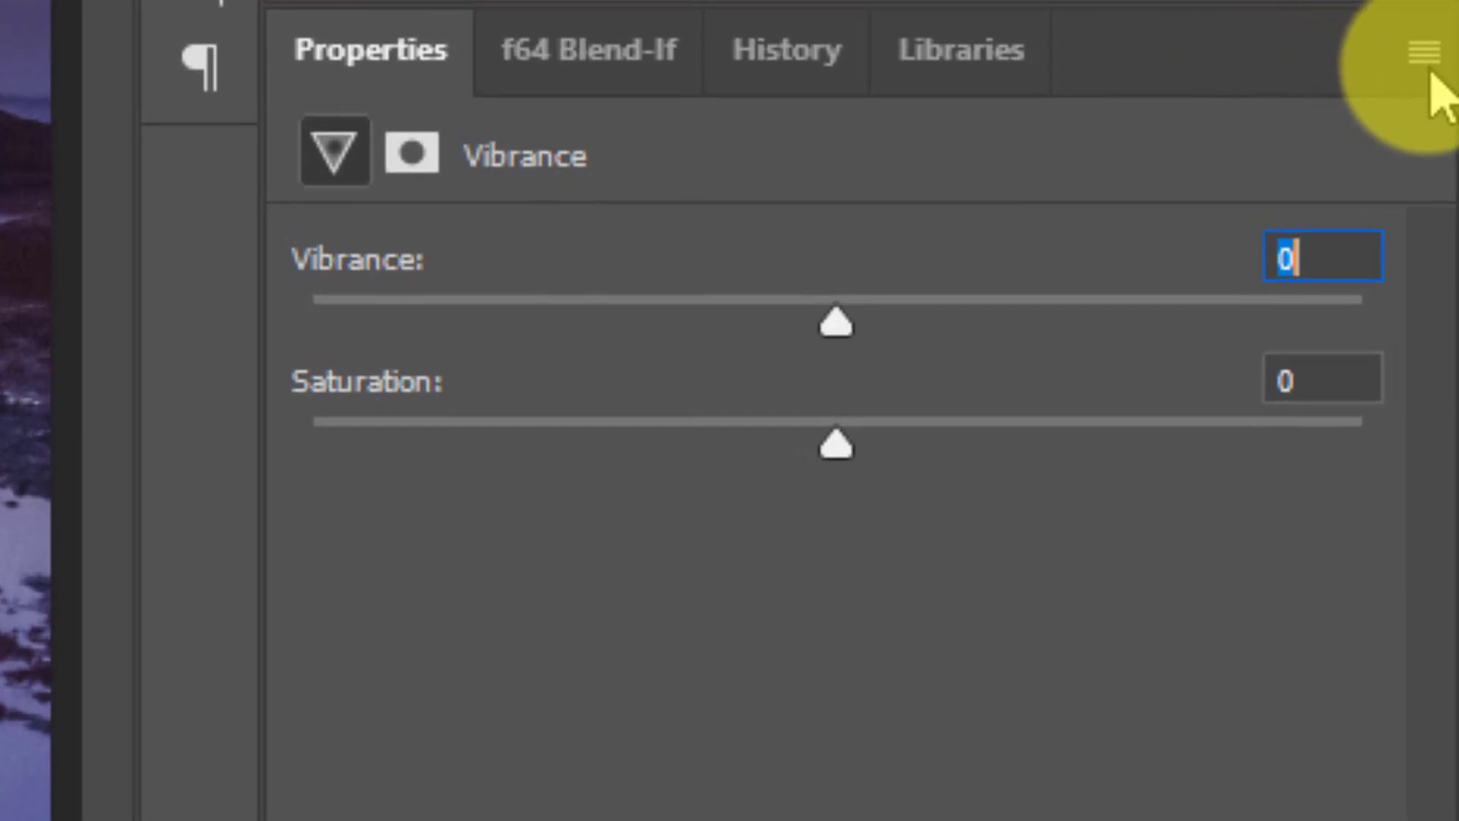
click(1426, 53)
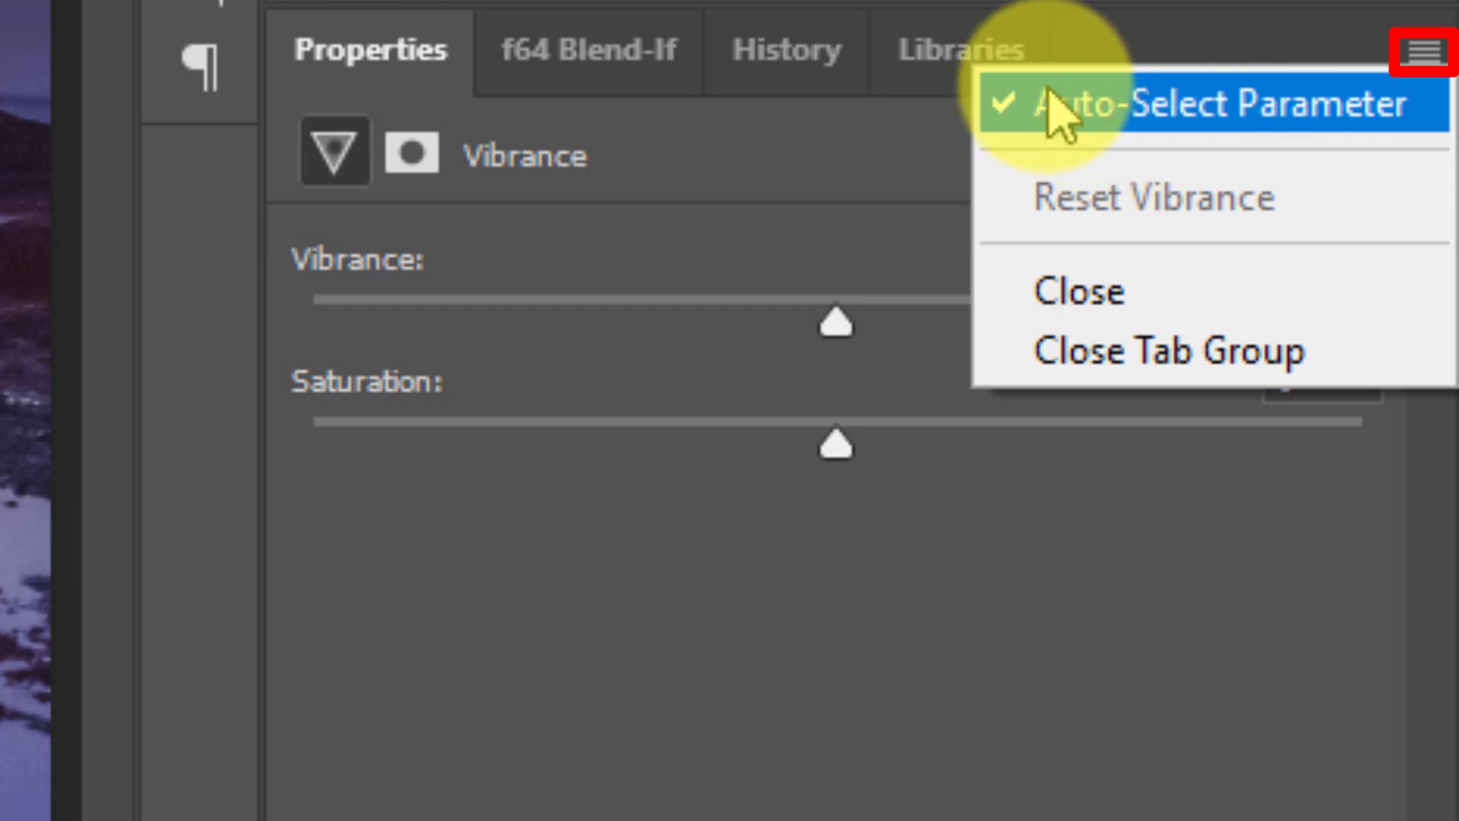
mouse_move(1137, 148)
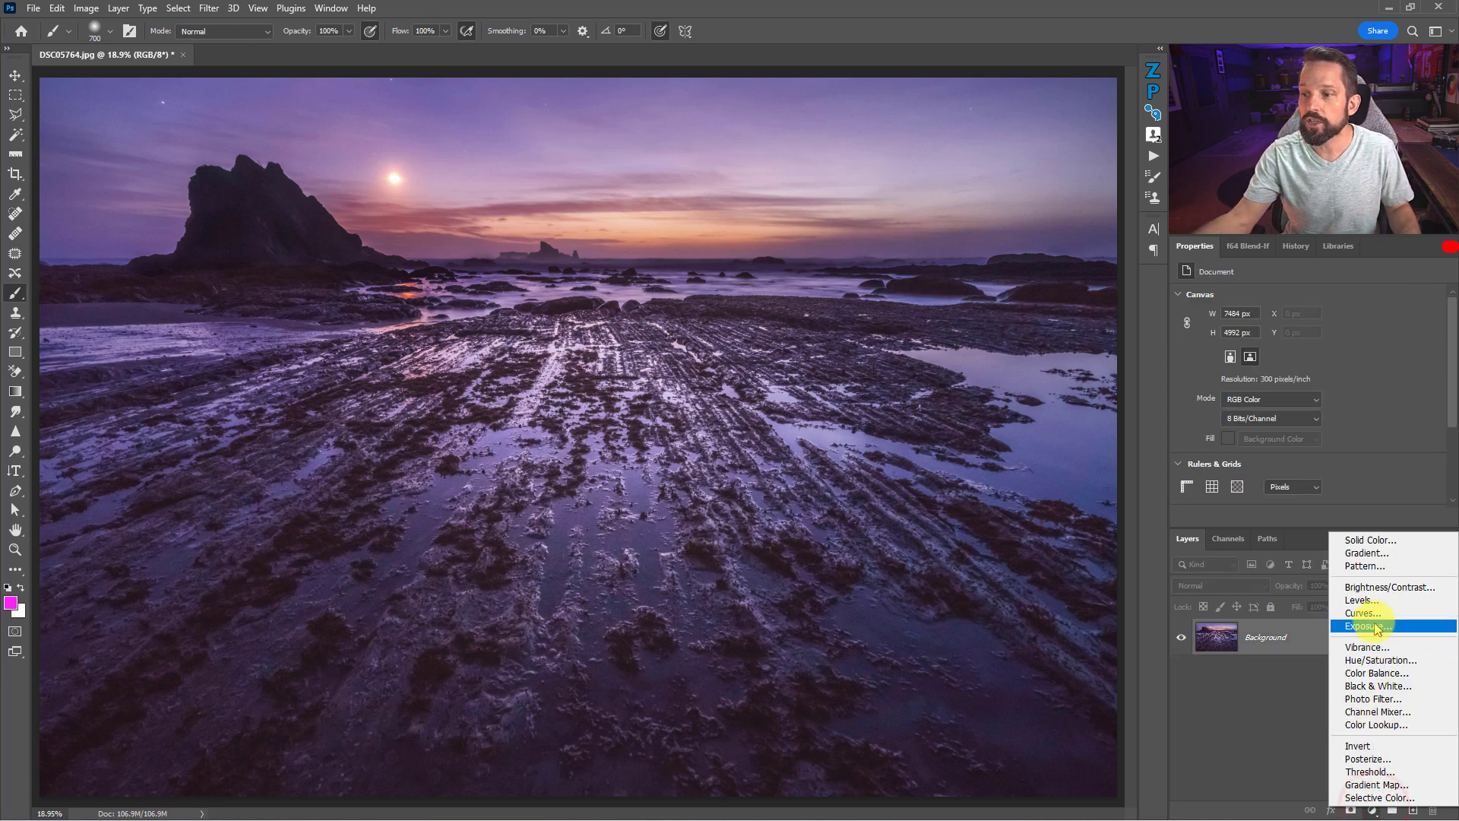
Step: Add and remove a Curves adjustment, then add a Vibrance adjustment layer instead
click(1363, 612)
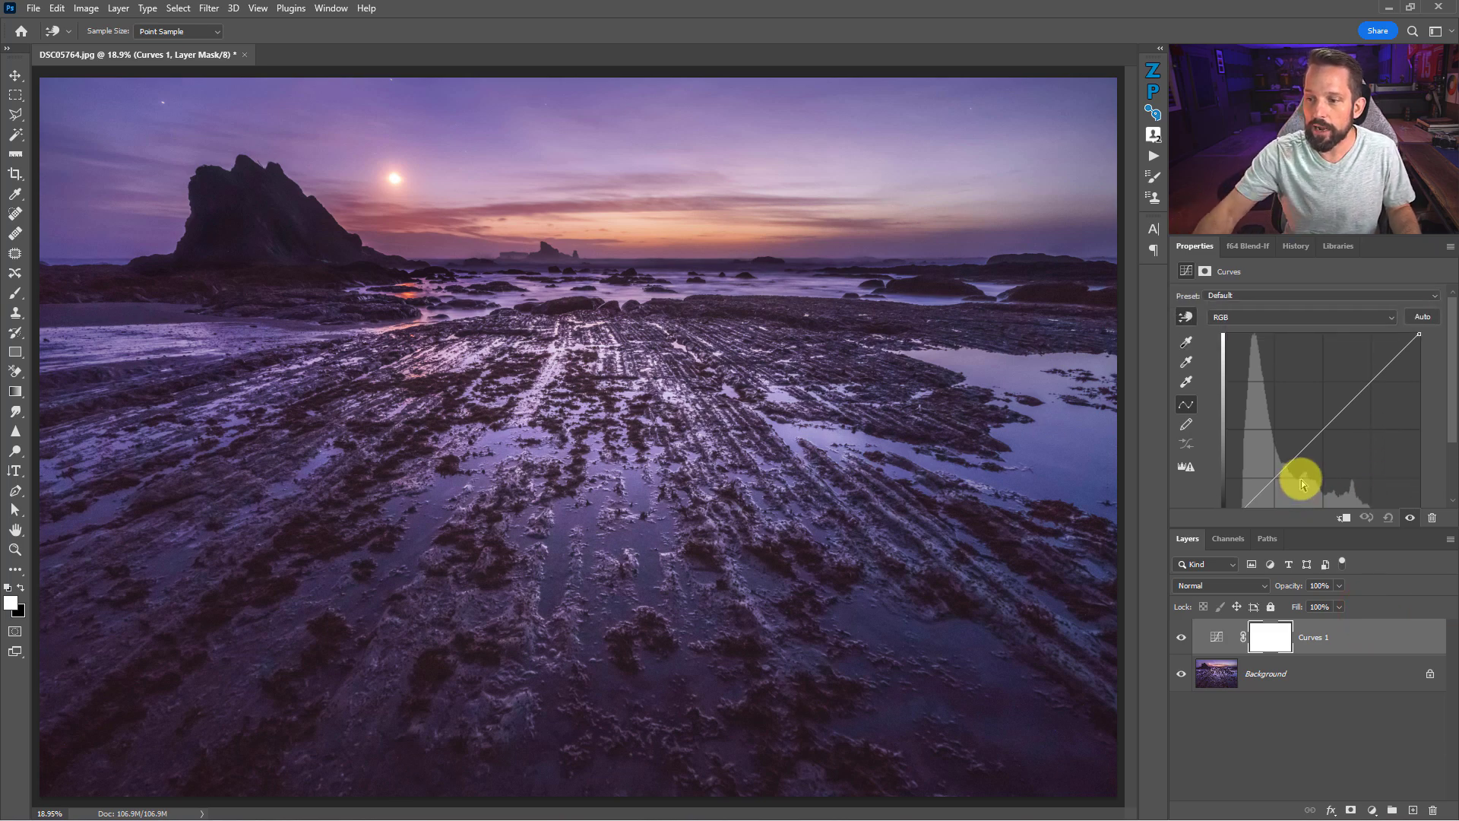
click(1216, 636)
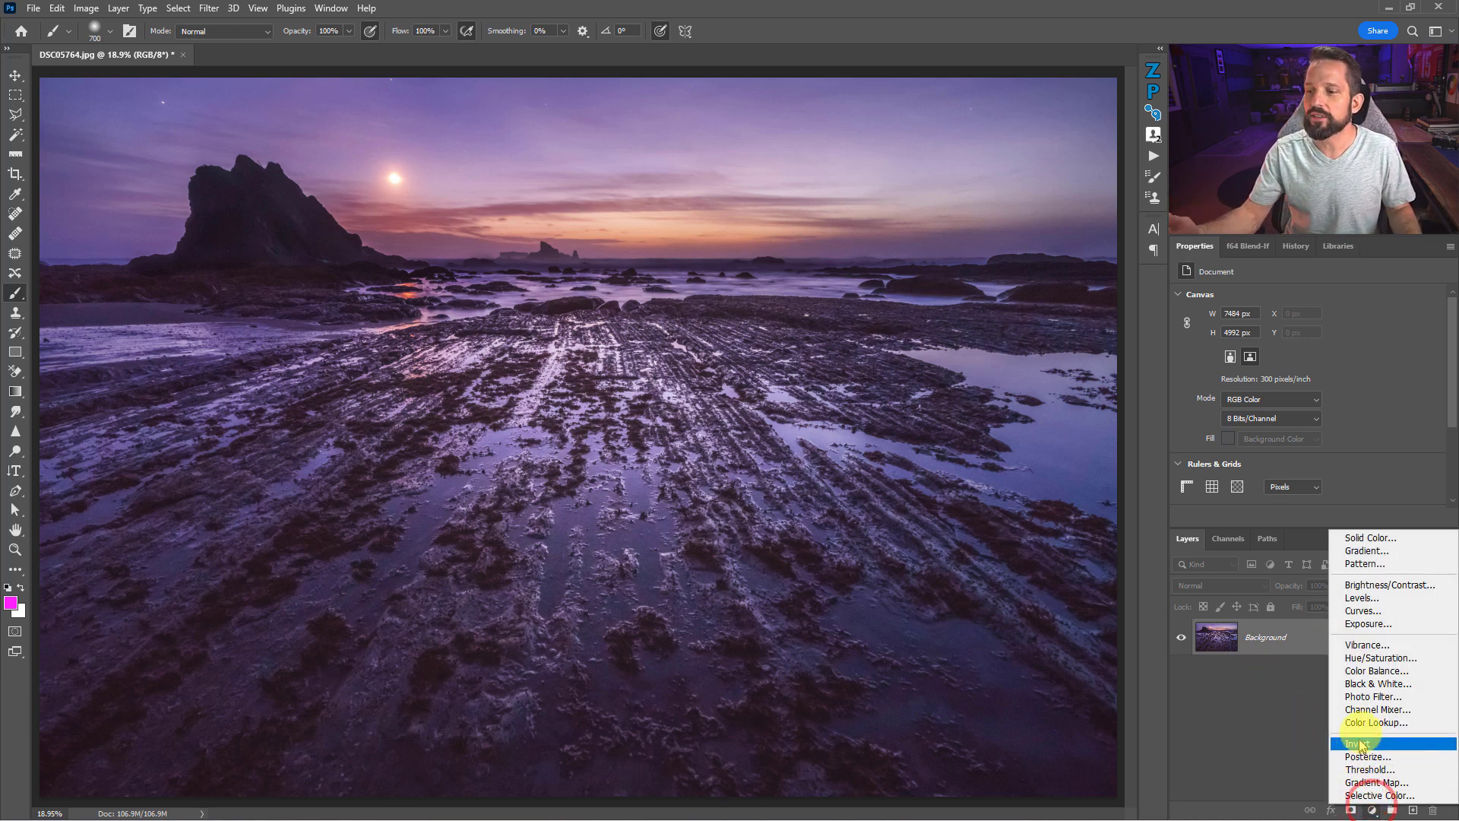
click(1368, 645)
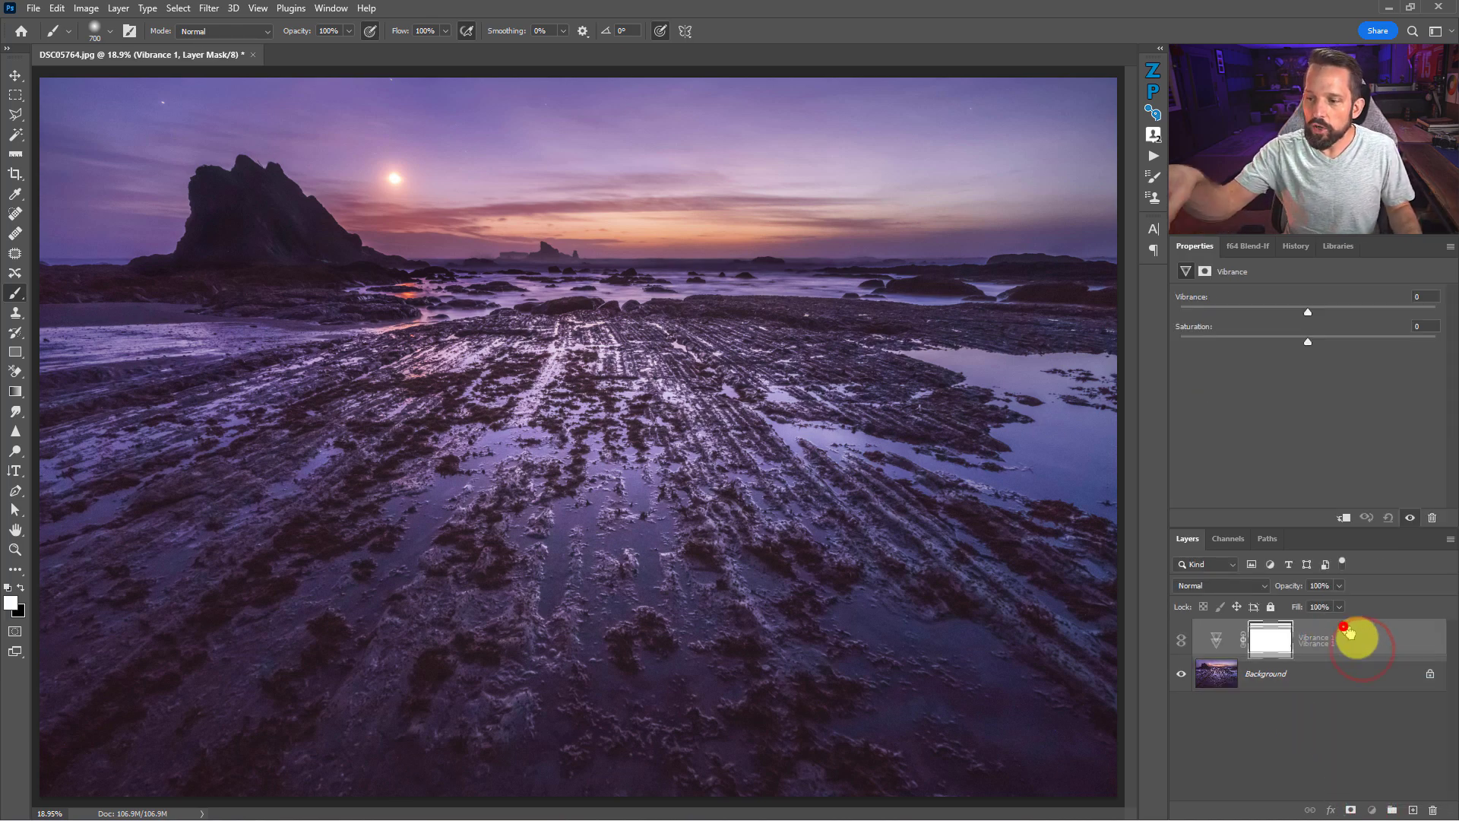